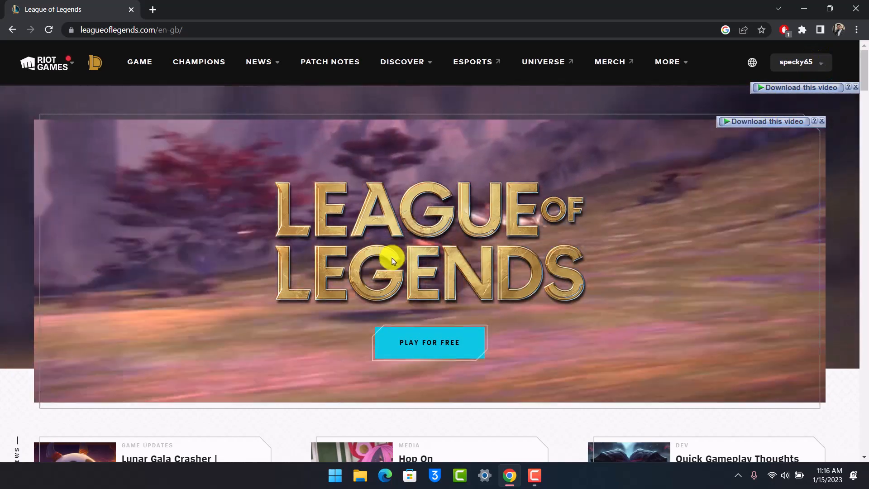
Step: Reach the Riot Games support centre from the MORE menu of the League of Legends site
{"action": "left_click", "coordinate": [667, 61]}
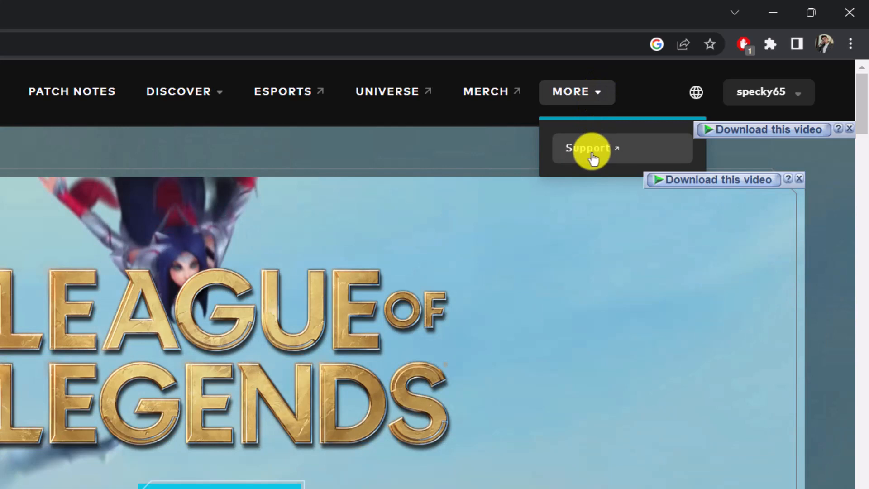
{"action": "left_click", "coordinate": [590, 148]}
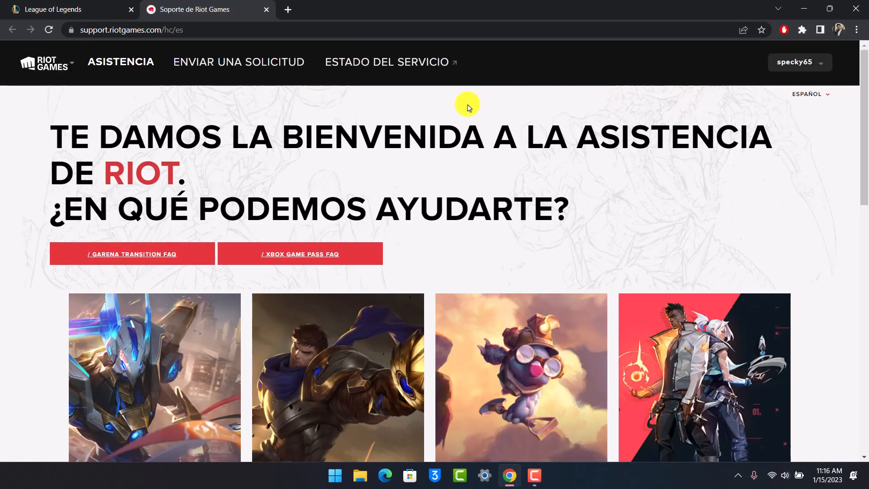
Step: Choose the League of Legends card to load its support page
{"action": "scroll", "scroll_direction": "down", "scroll_amount": 3}
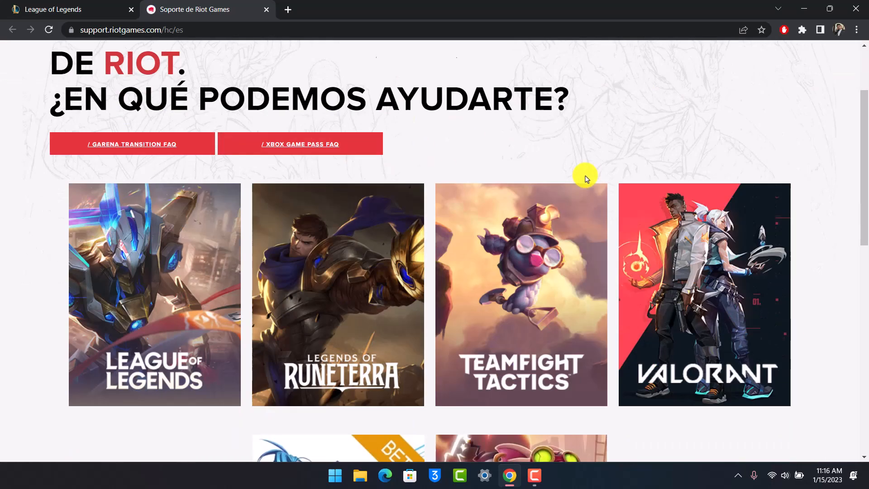
{"action": "scroll", "scroll_direction": "down", "scroll_amount": 3}
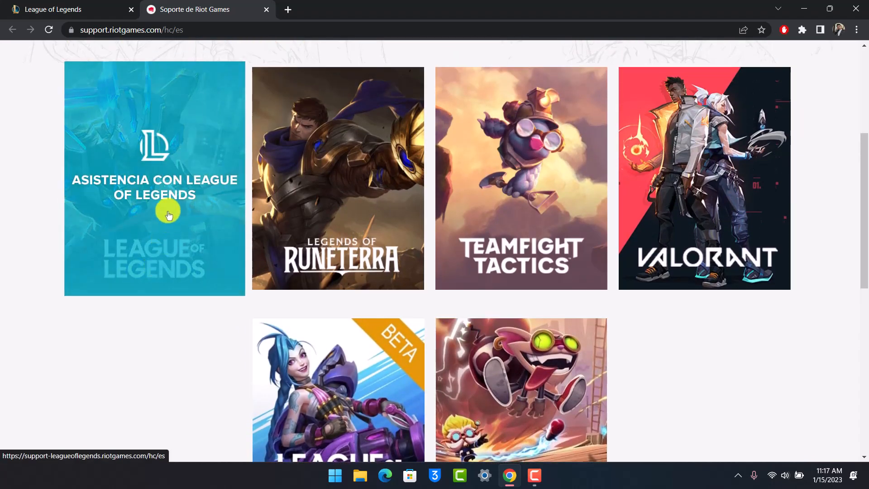
{"action": "left_click", "coordinate": [167, 208]}
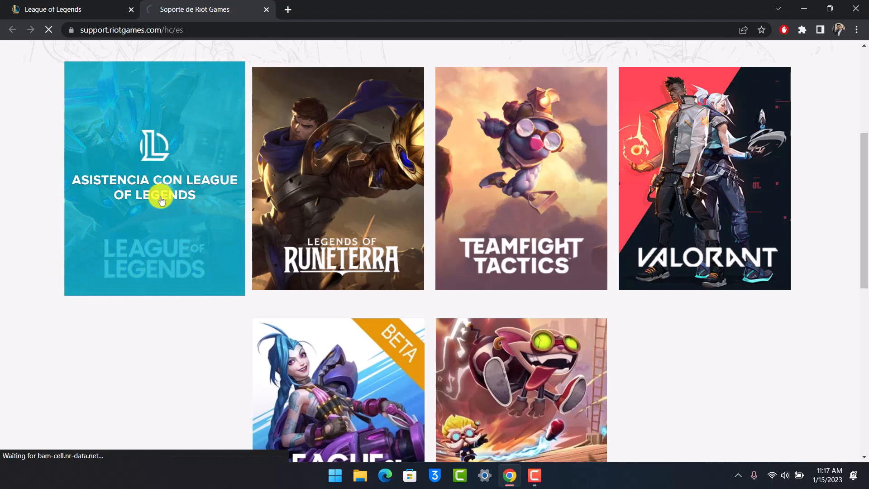
{"action": "left_click", "coordinate": [153, 178]}
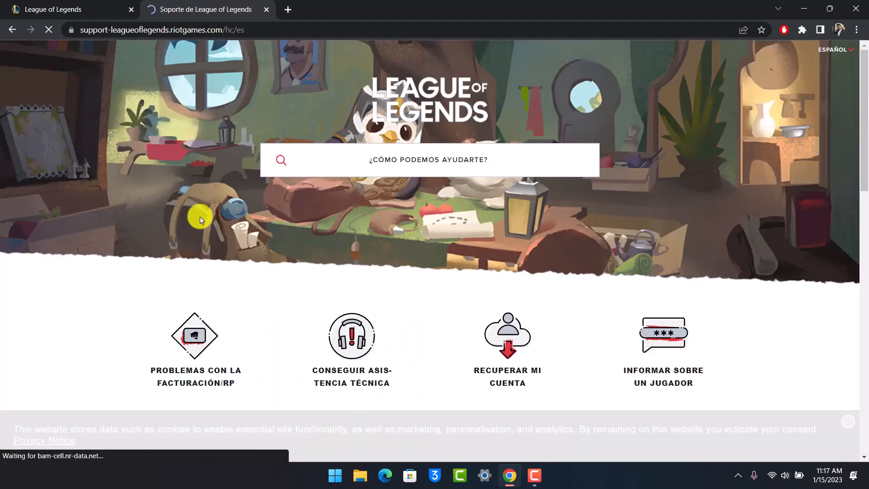
Step: Switch the support site language from Español to English (US)
{"action": "scroll", "scroll_direction": "down", "scroll_amount": 3}
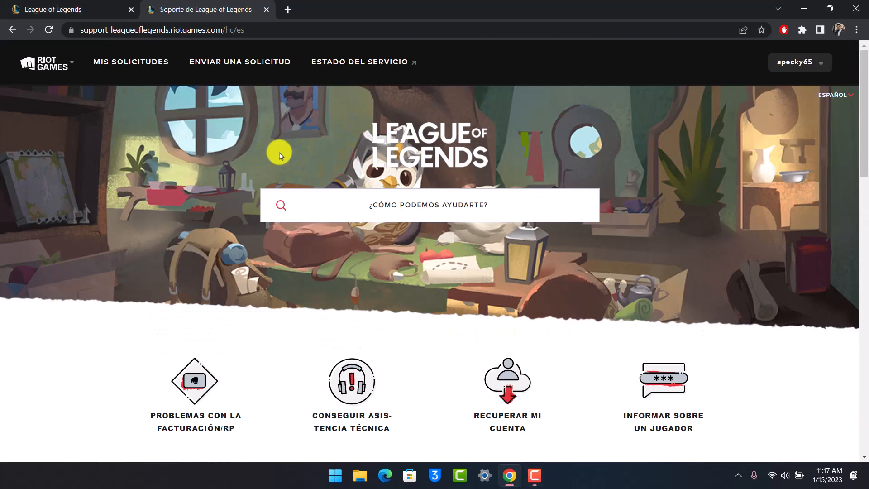
{"action": "left_click", "coordinate": [836, 94]}
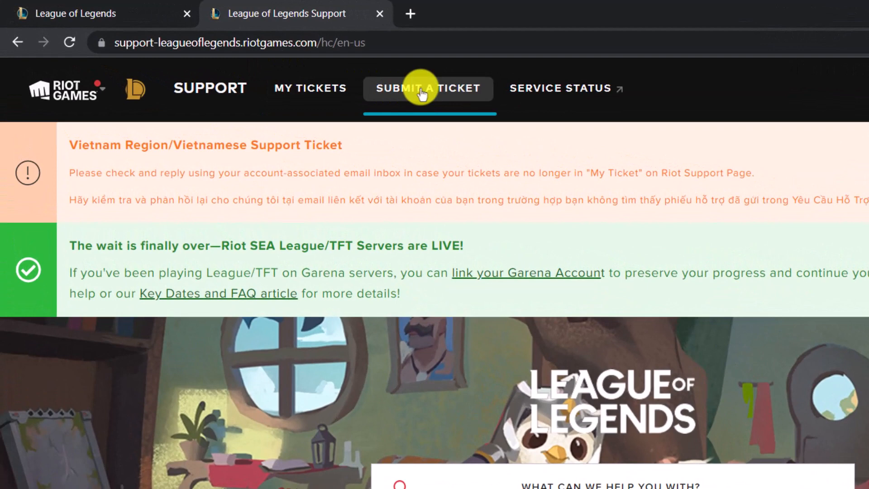
Step: Begin a new ticket of type 'Account Management, Data Requests, or Deletion'
{"action": "left_click", "coordinate": [428, 88]}
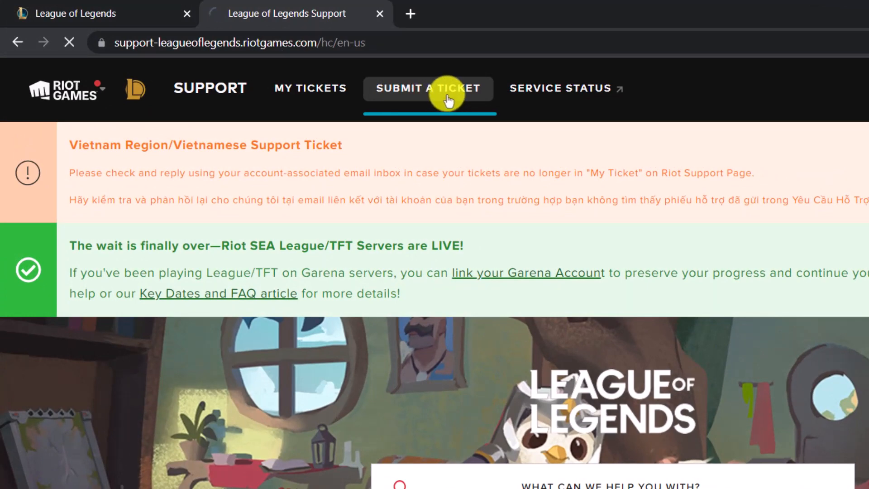
{"action": "left_click", "coordinate": [428, 87]}
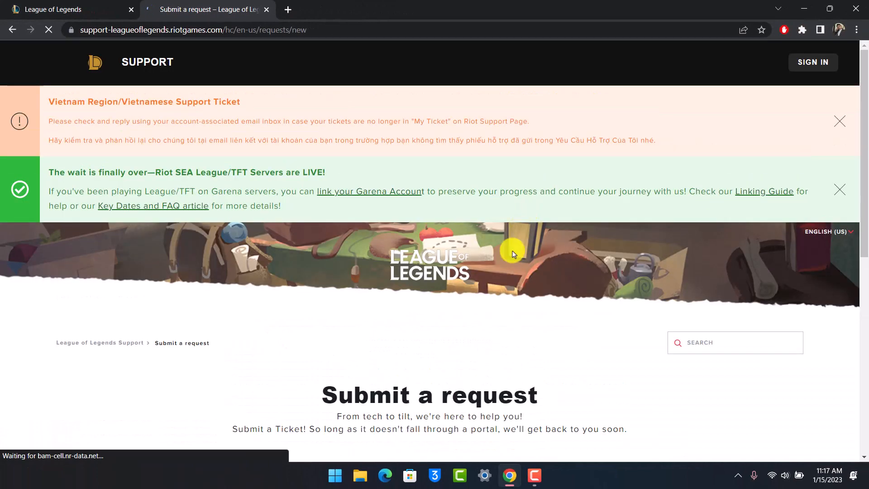
{"action": "scroll", "scroll_direction": "down", "scroll_amount": 3}
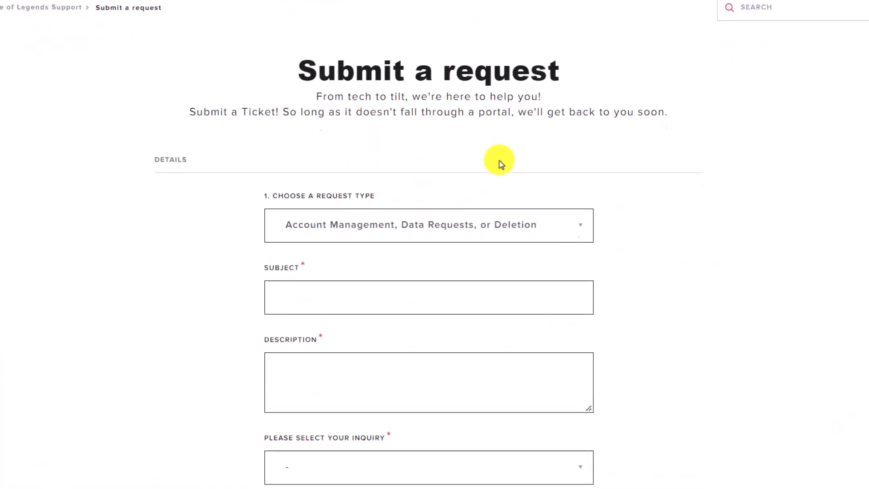
Step: Enter 'Delete Account' as the subject and 'ABC' as the description
{"action": "scroll", "scroll_direction": "down", "scroll_amount": 3}
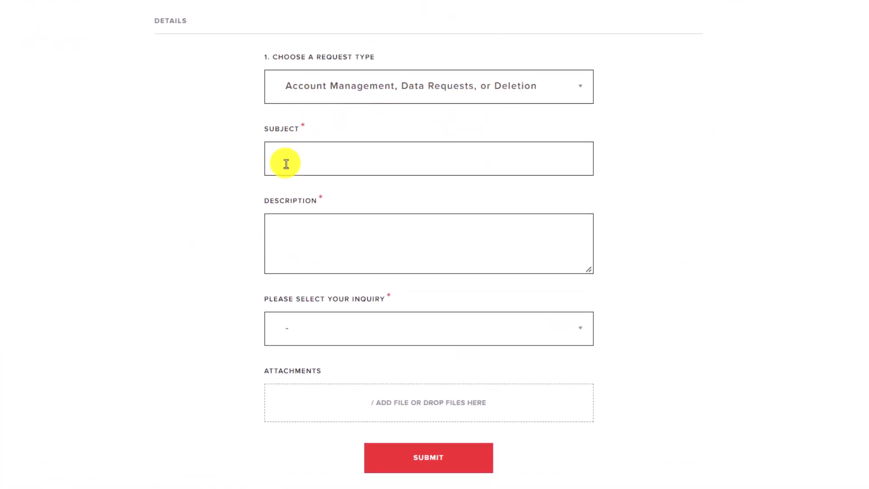
{"action": "type", "text": "Delete Account"}
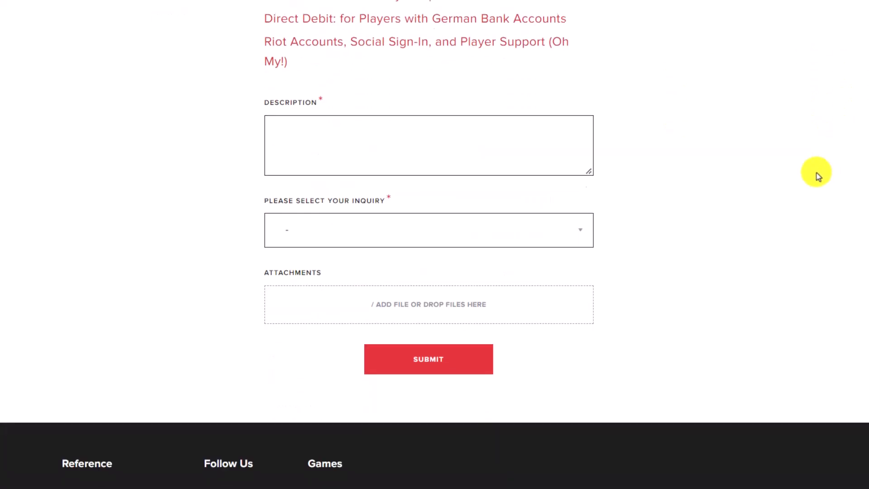
{"action": "type", "text": "A"}
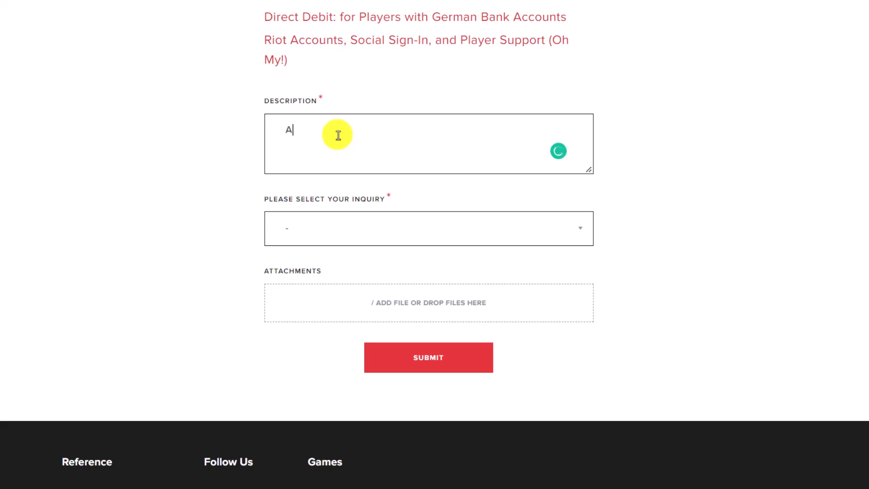
{"action": "type", "text": "BC"}
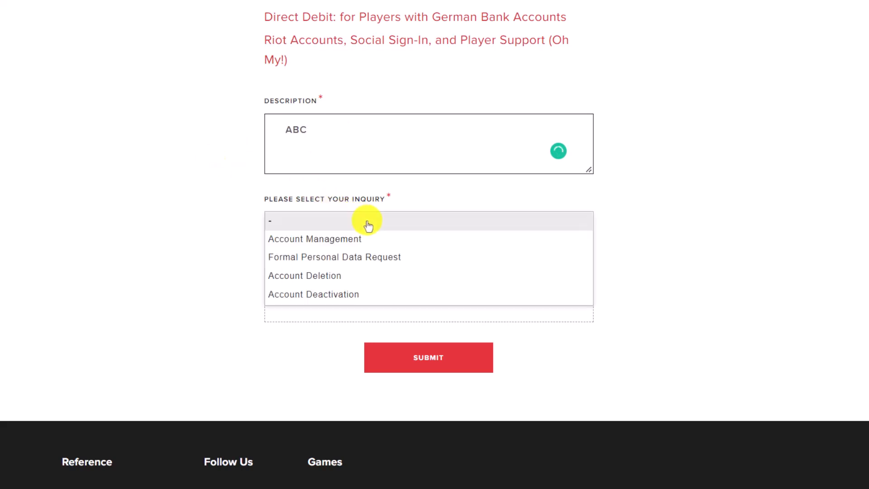
{"action": "mouse_move", "coordinate": [344, 275]}
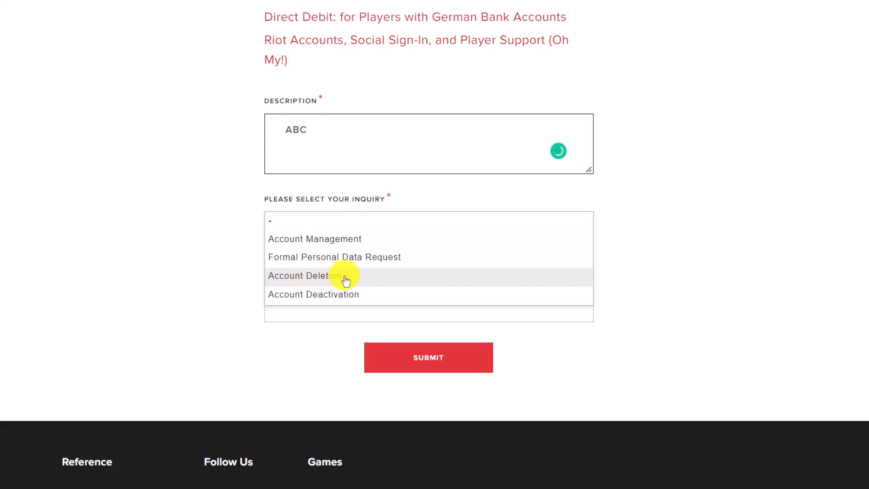
Step: Pick Account Deletion and tick the 30-day wait and loss-of-access acknowledgements
{"action": "left_click", "coordinate": [304, 276]}
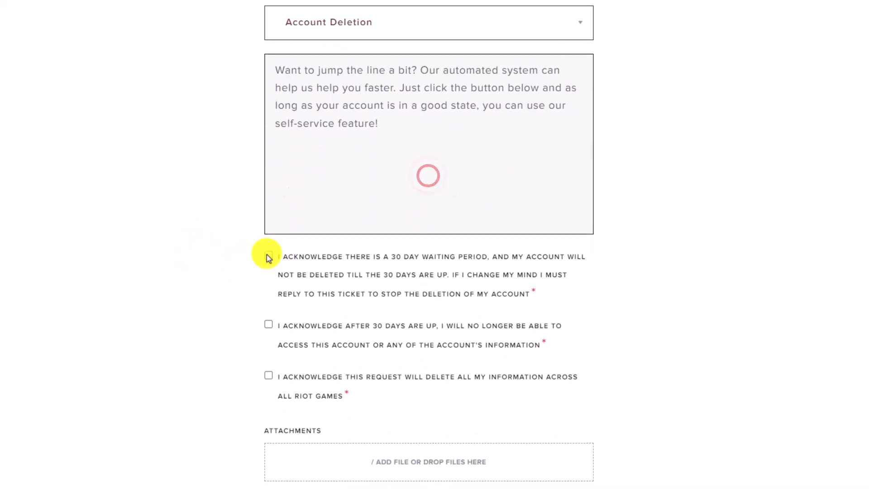
{"action": "left_click", "coordinate": [268, 256]}
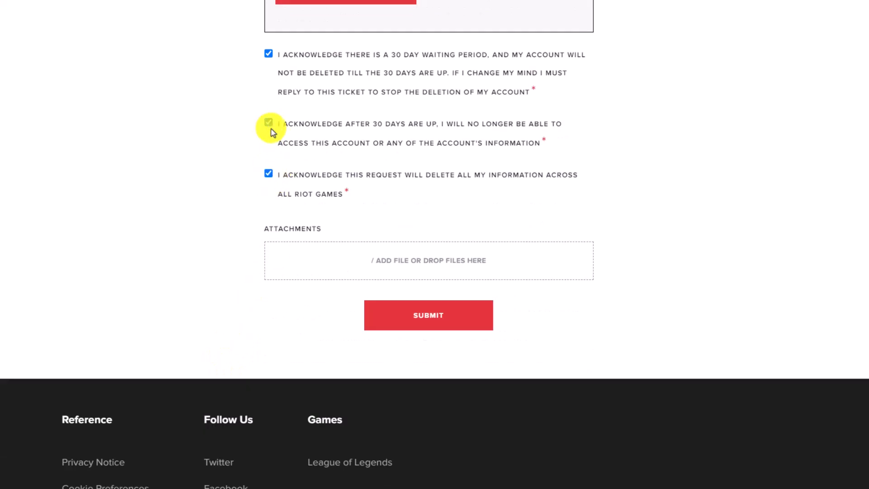
{"action": "left_click", "coordinate": [268, 122]}
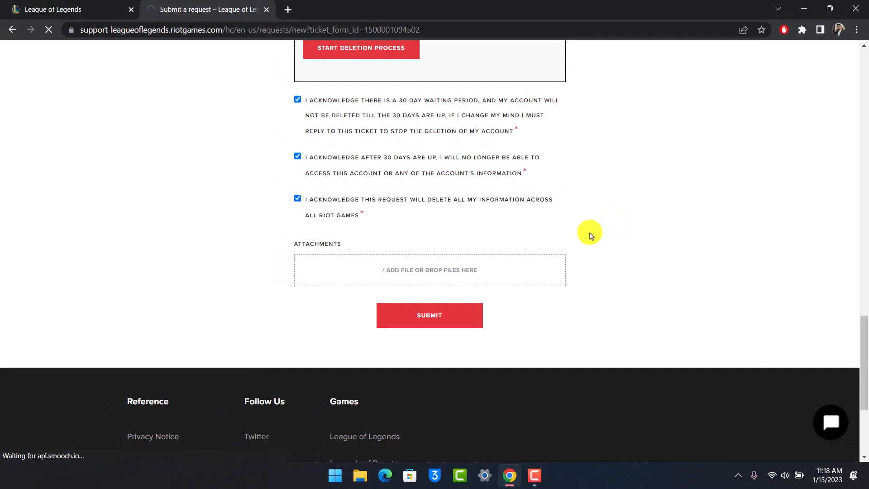
Step: Submit the deletion request, landing on the 'Delete Account' ticket confirmation
{"action": "left_click", "coordinate": [429, 315]}
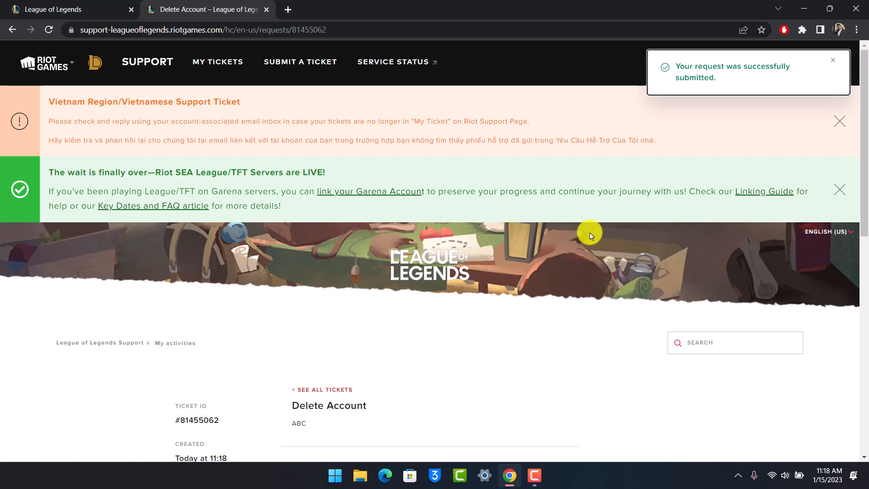
{"action": "mouse_move", "coordinate": [436, 339]}
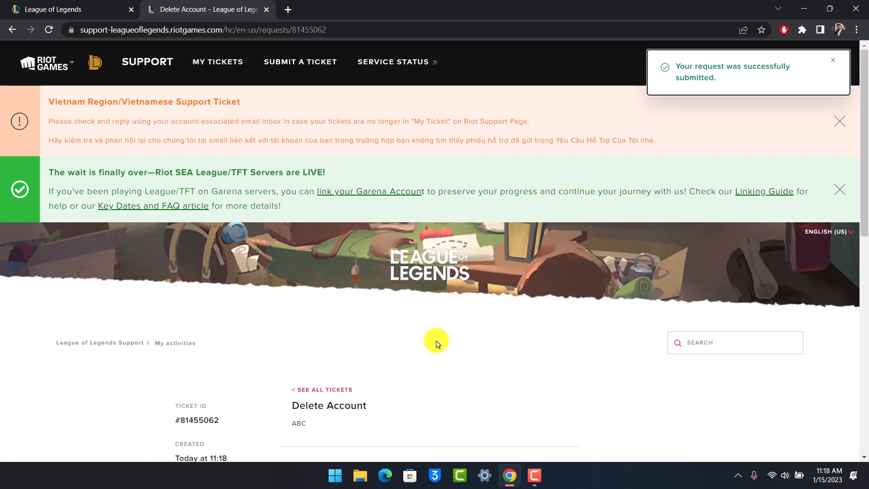